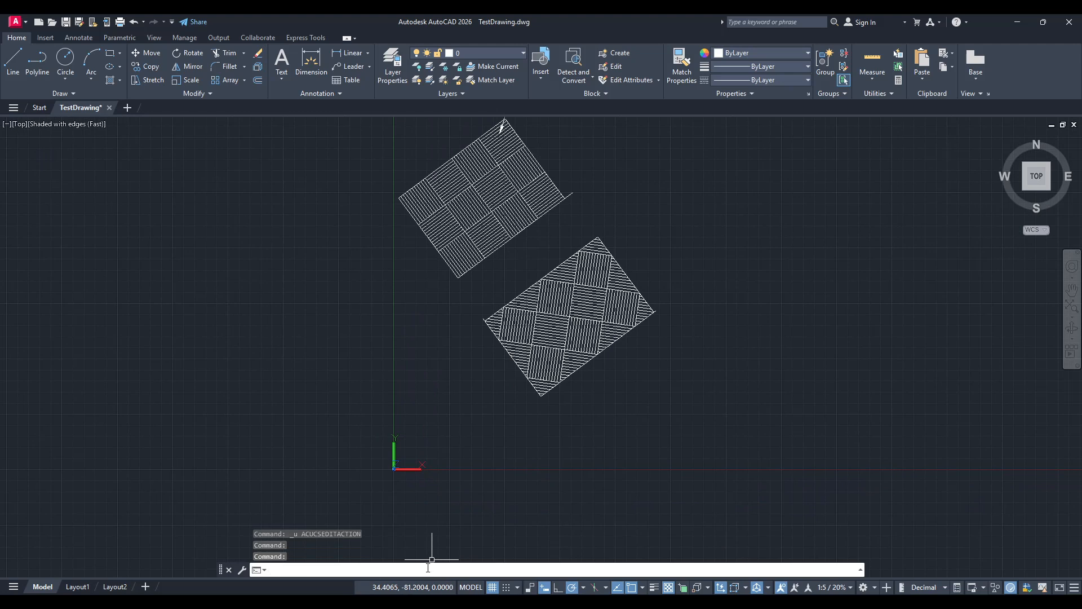
# Step: Start the UCS command and zoom to the lower tile hatch's bottom corner for the new origin
pyautogui.write('ucs')
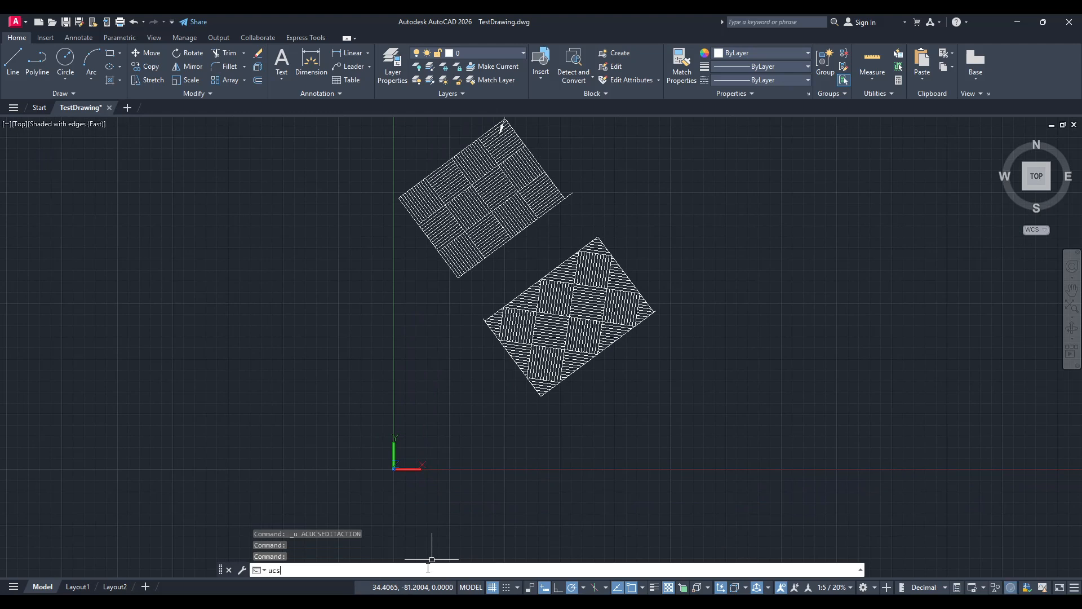
pyautogui.press('Return')
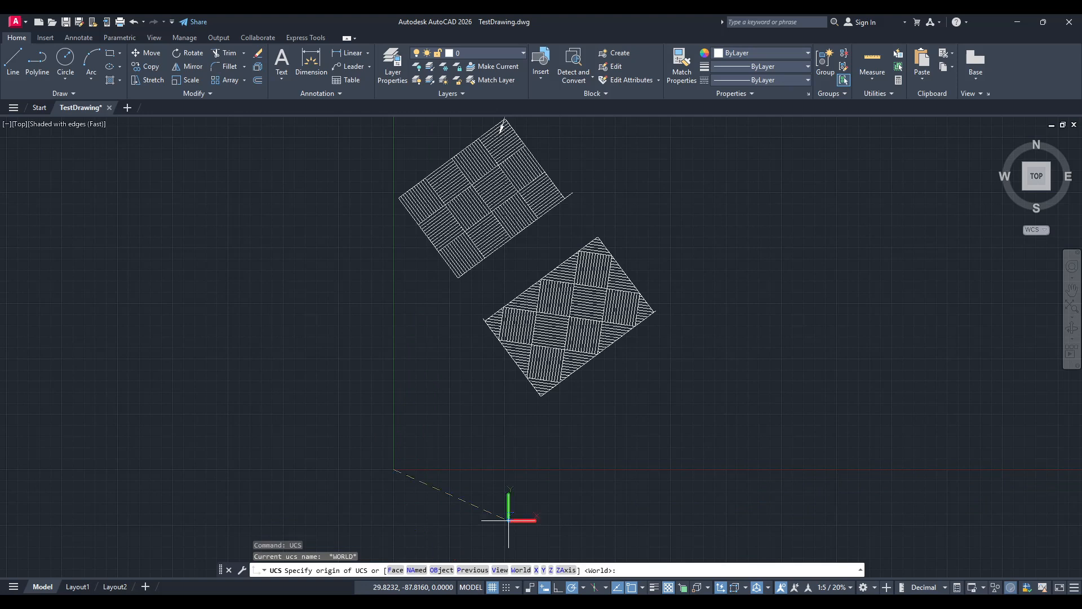
pyautogui.moveTo(505, 393)
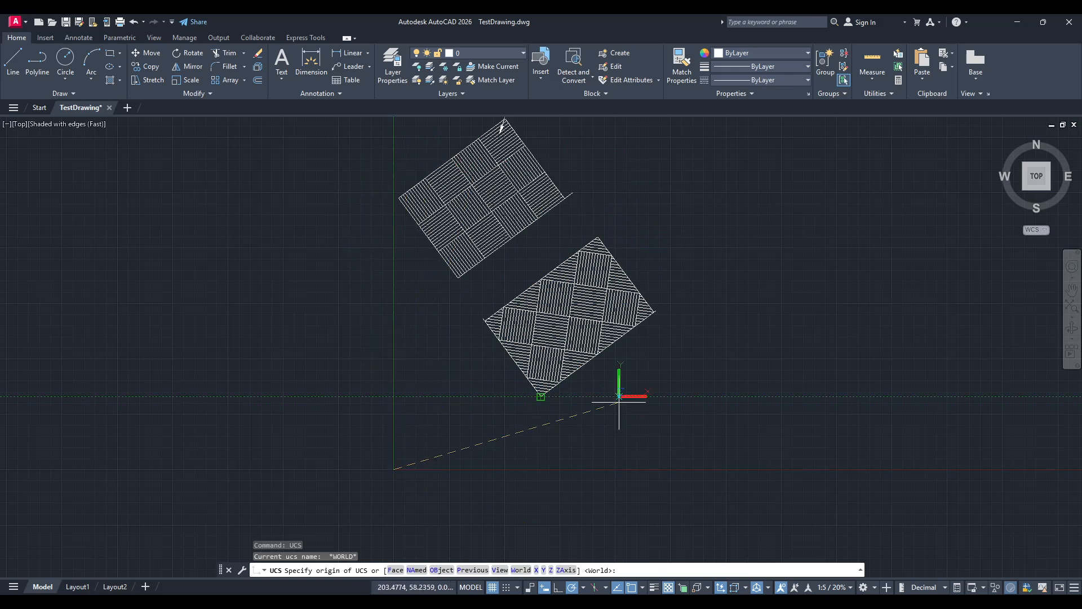
pyautogui.moveTo(580, 396)
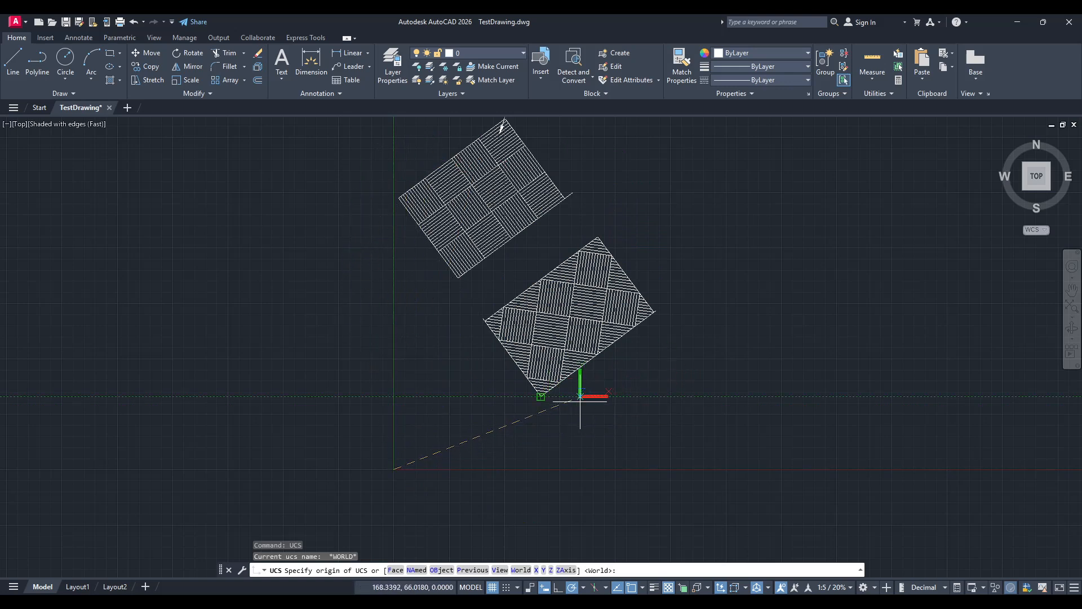
pyautogui.scroll(3)
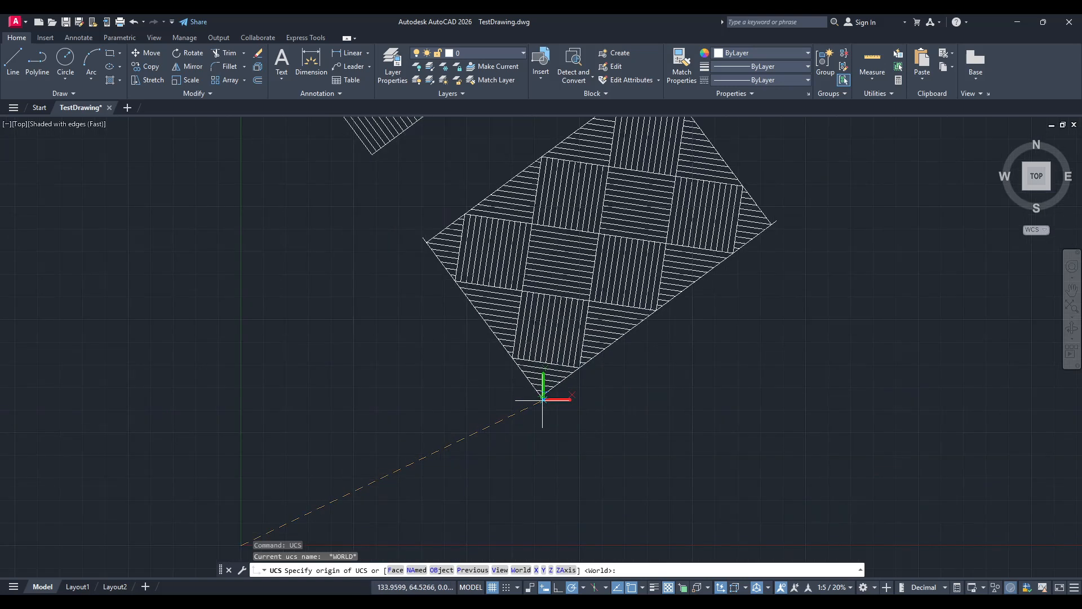
pyautogui.moveTo(541, 397)
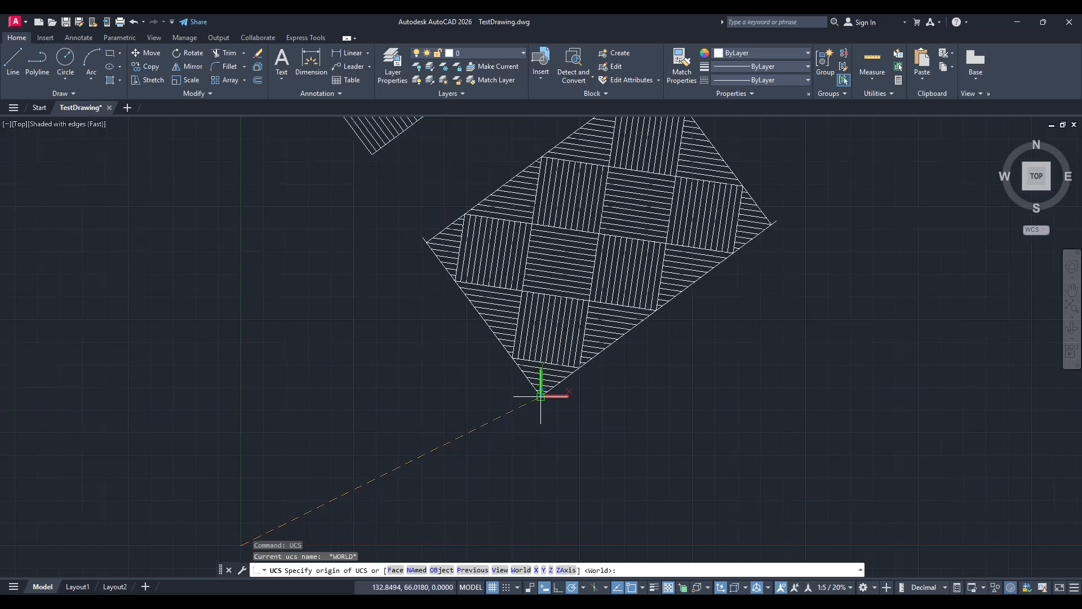
pyautogui.moveTo(540, 400)
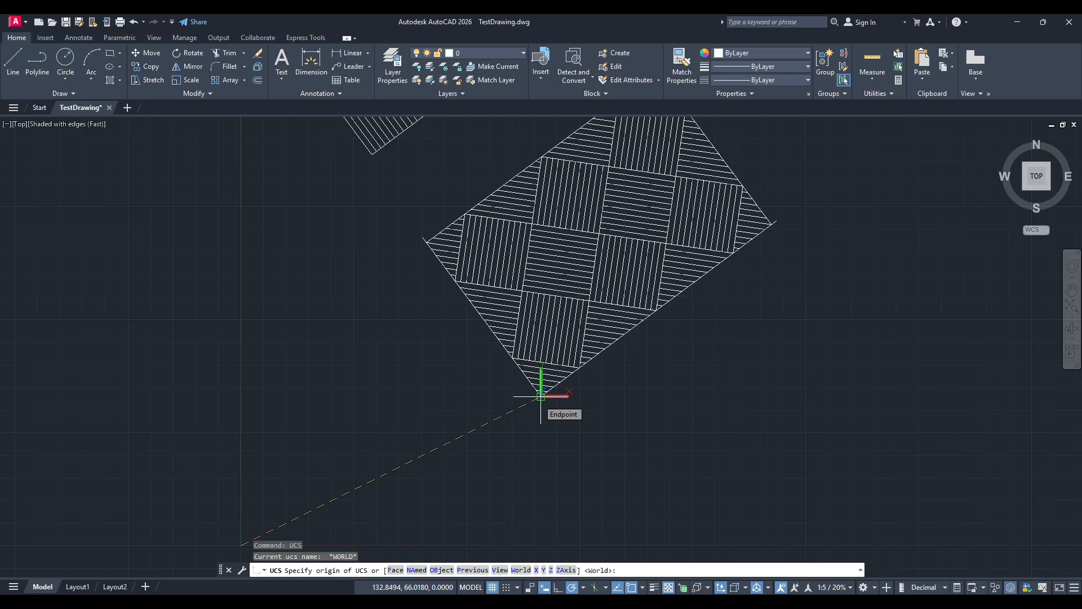
pyautogui.moveTo(537, 411)
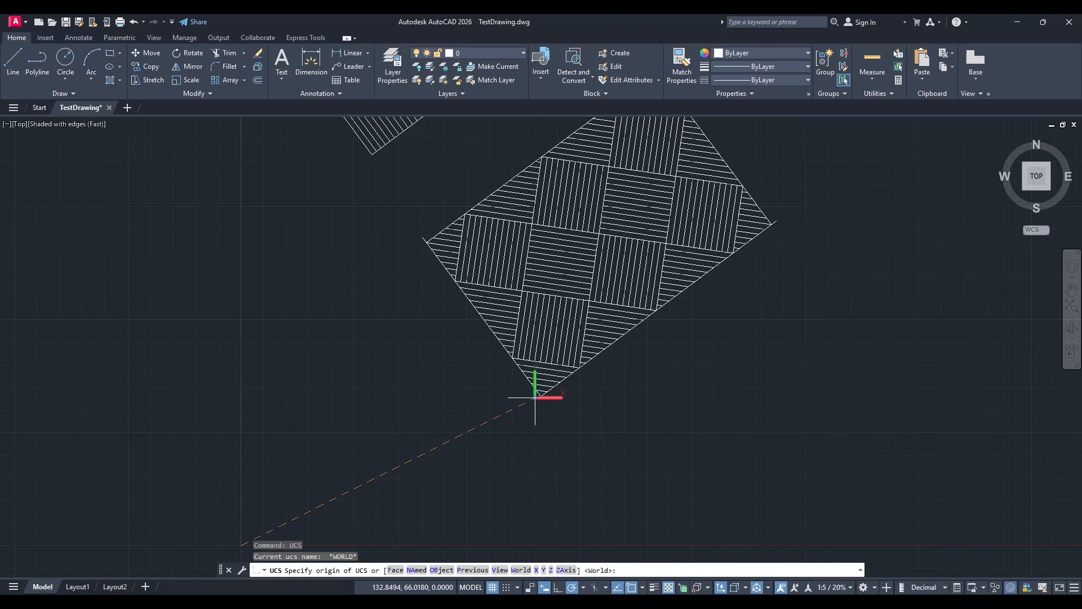
pyautogui.moveTo(227, 357)
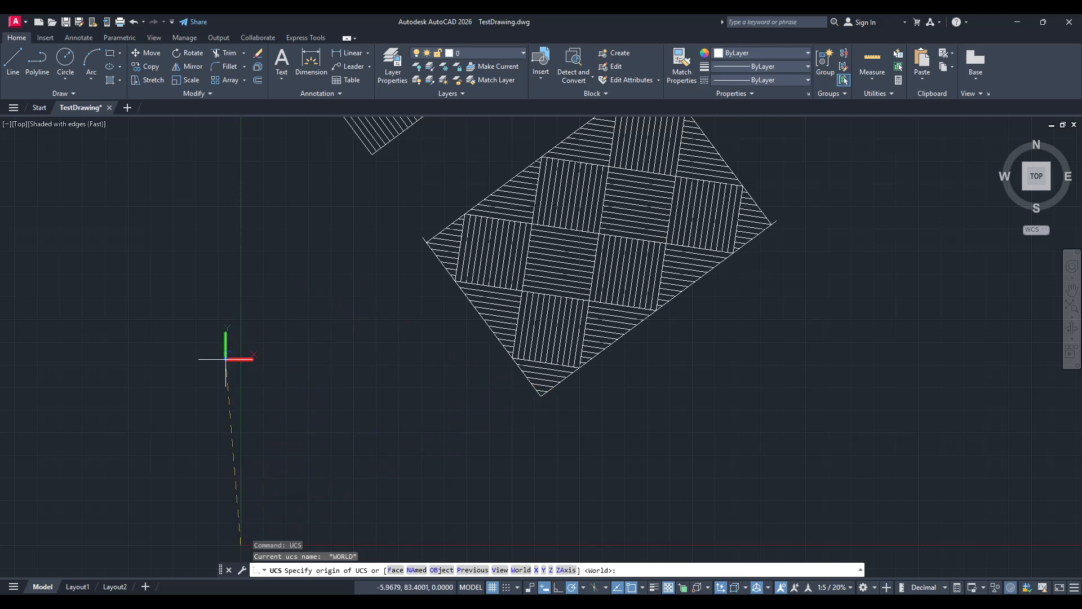
pyautogui.moveTo(624, 390)
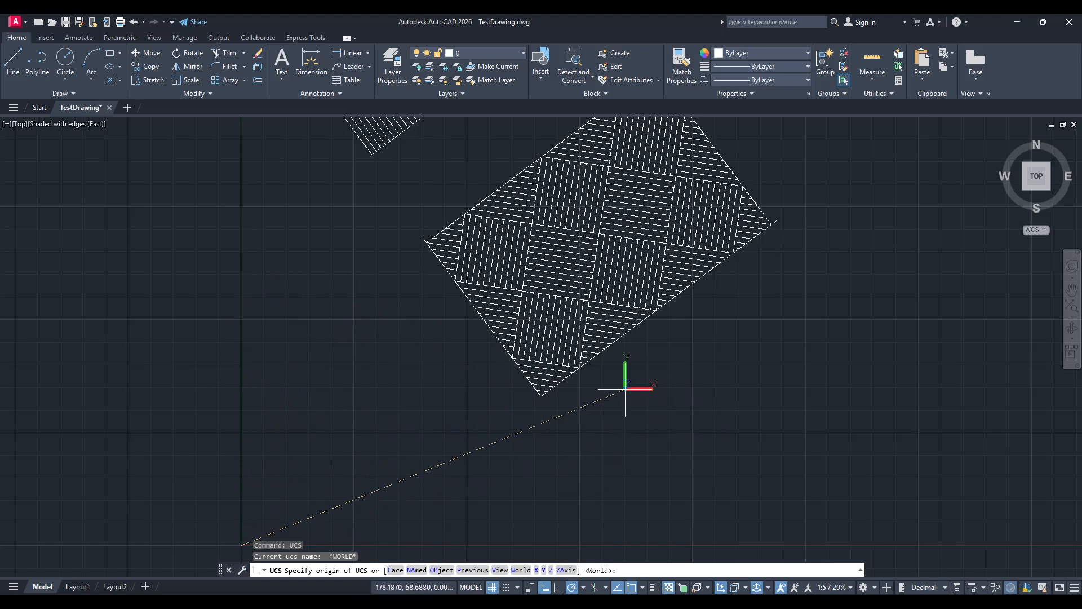
pyautogui.moveTo(539, 404)
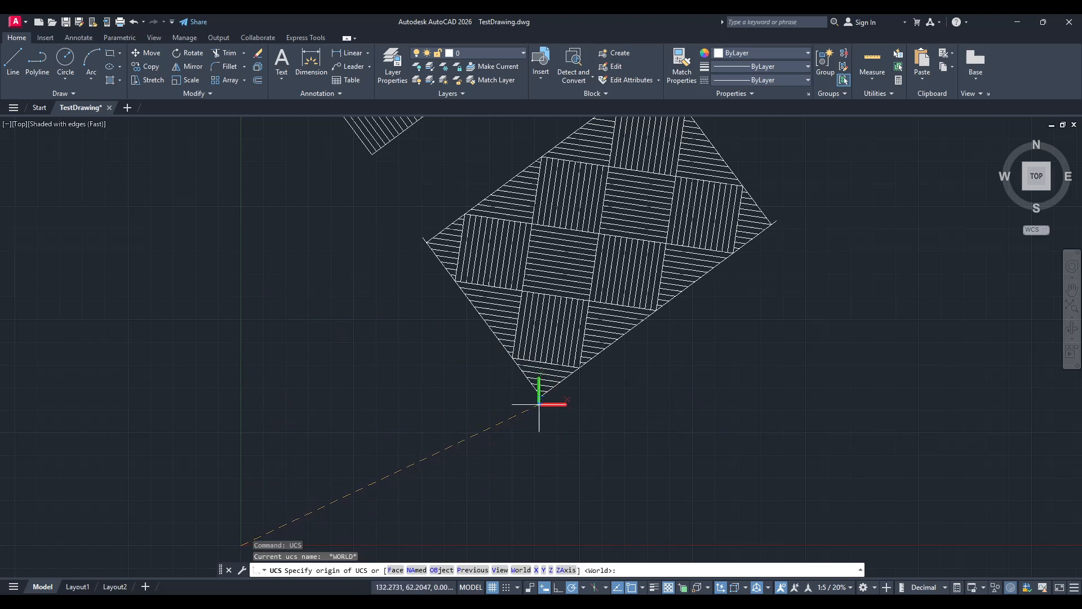
pyautogui.moveTo(541, 397)
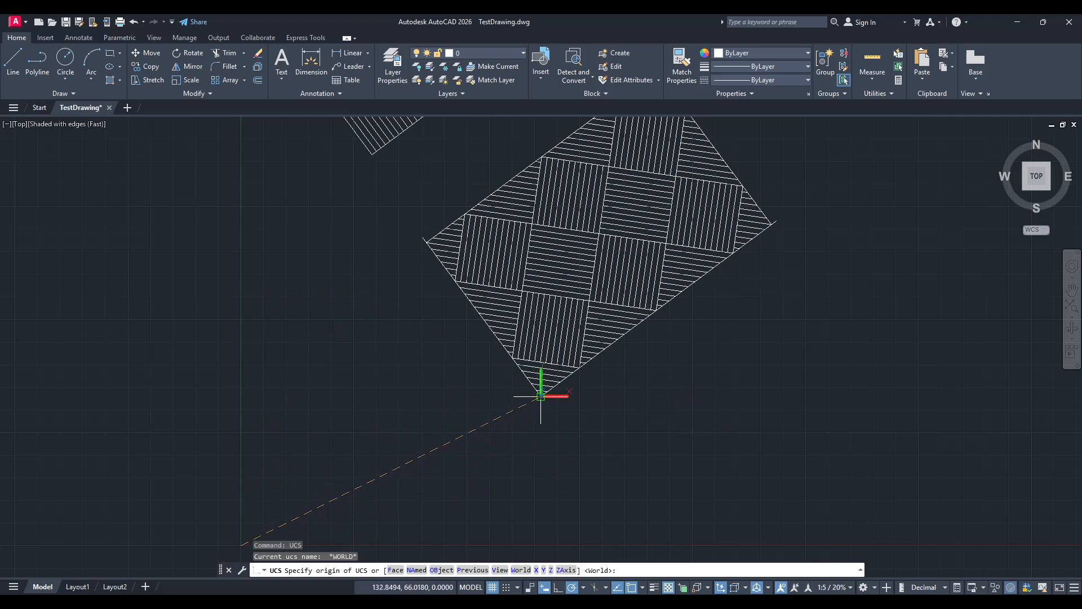
# Step: Place the UCS origin at the hatch's bottom corner and its X-axis along the lower edge
pyautogui.click(541, 397)
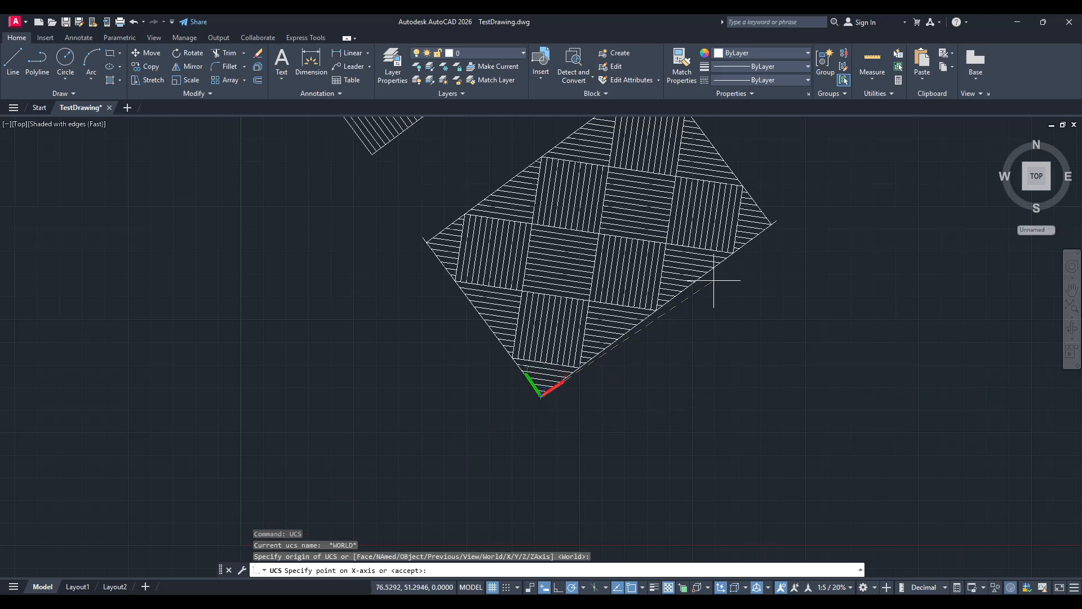
pyautogui.moveTo(349, 449)
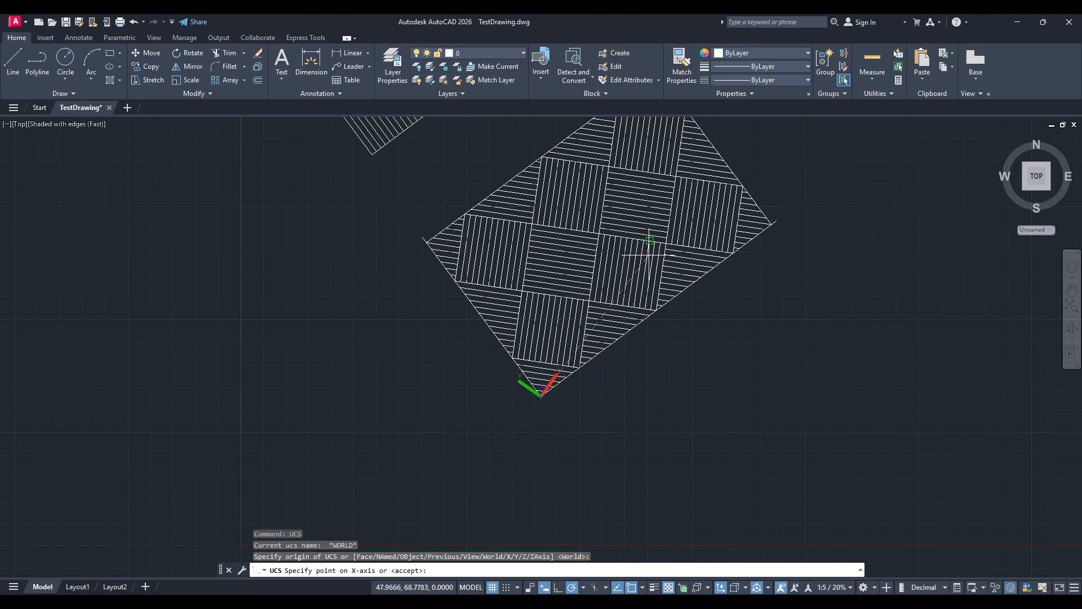
pyautogui.moveTo(721, 342)
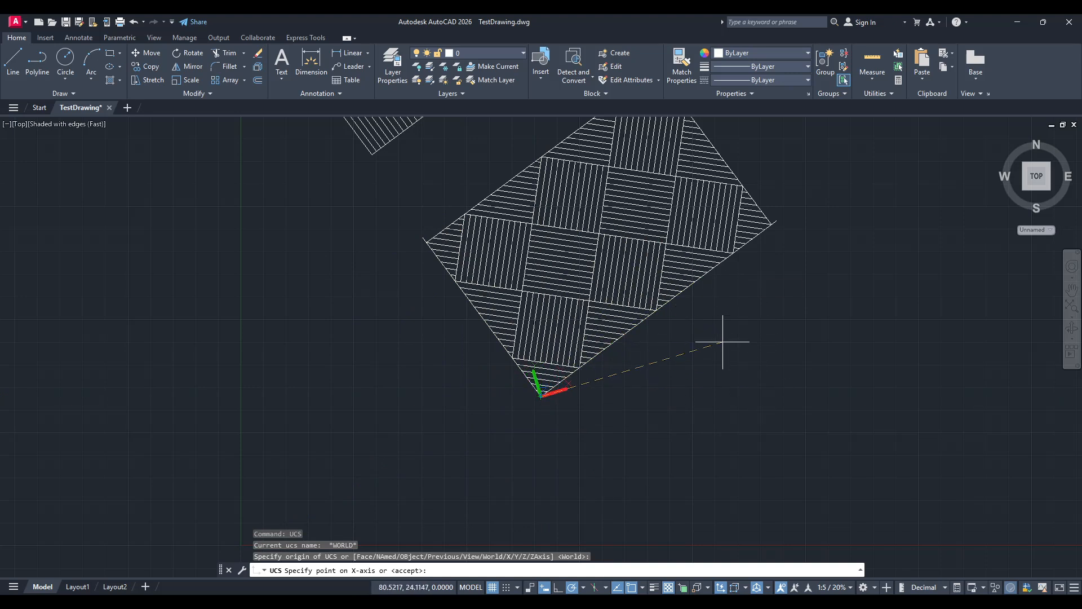
pyautogui.moveTo(379, 340)
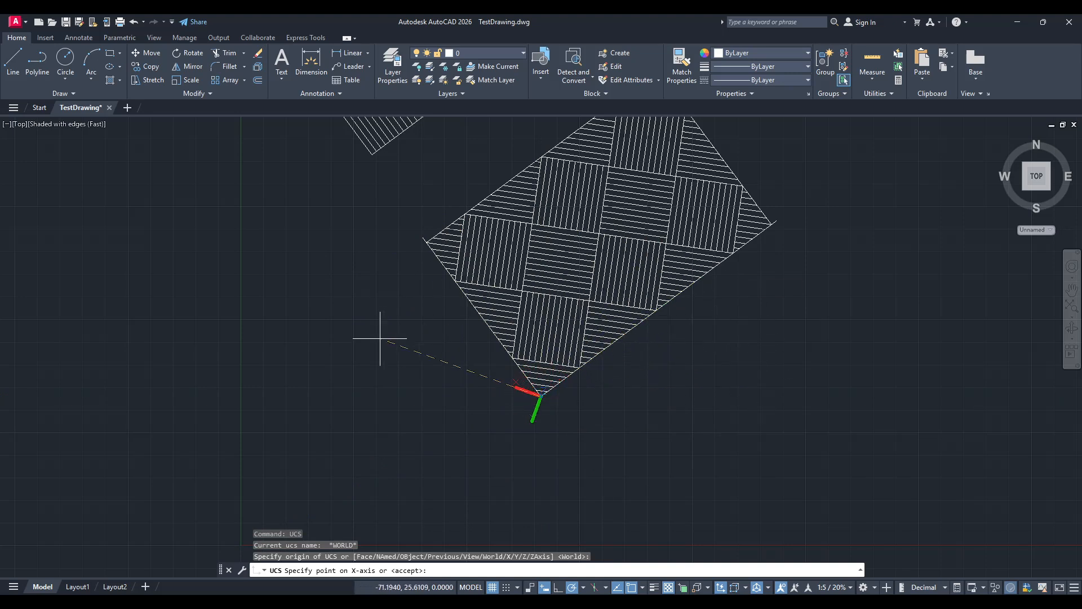
pyautogui.moveTo(711, 266)
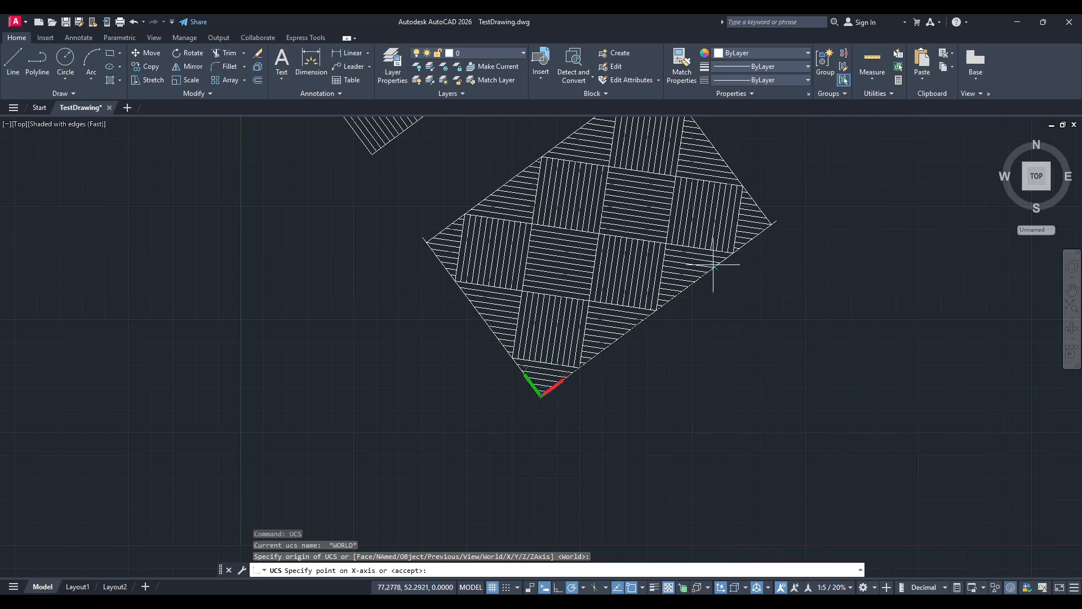
pyautogui.moveTo(785, 358)
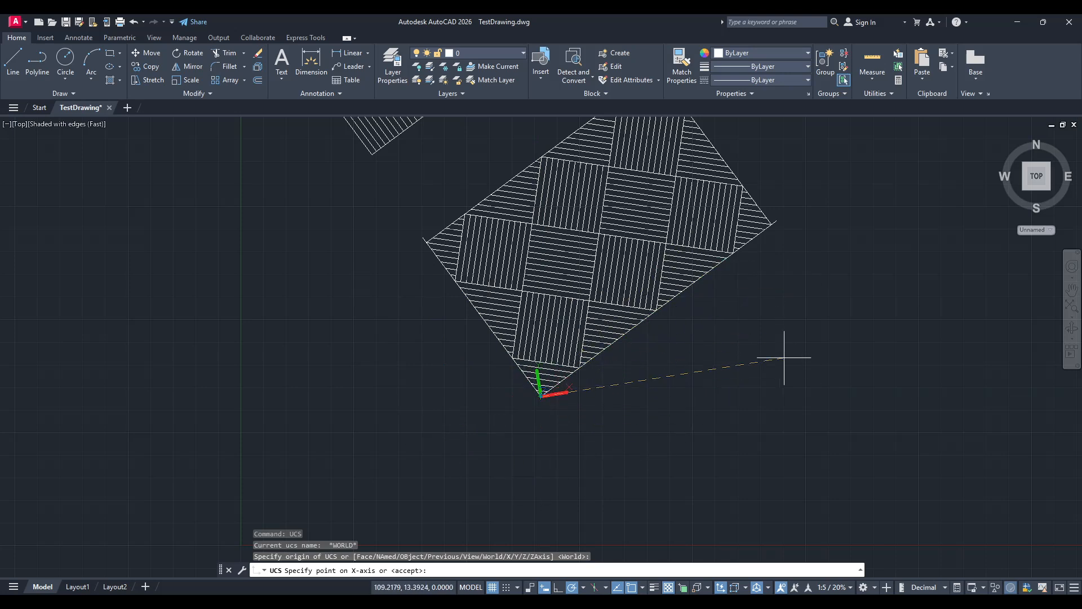
pyautogui.moveTo(765, 261)
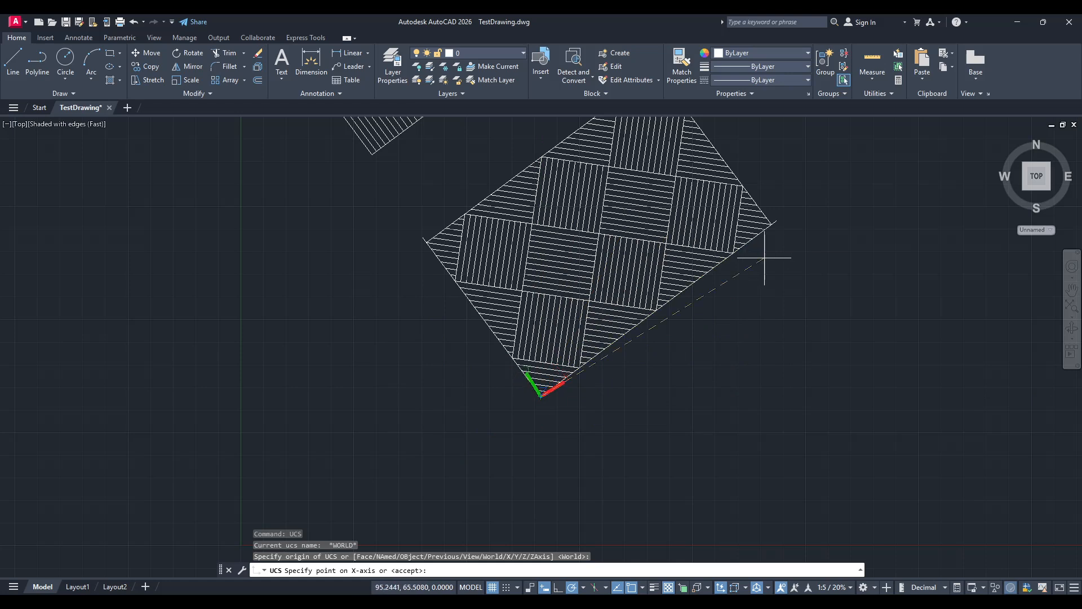
pyautogui.moveTo(769, 230)
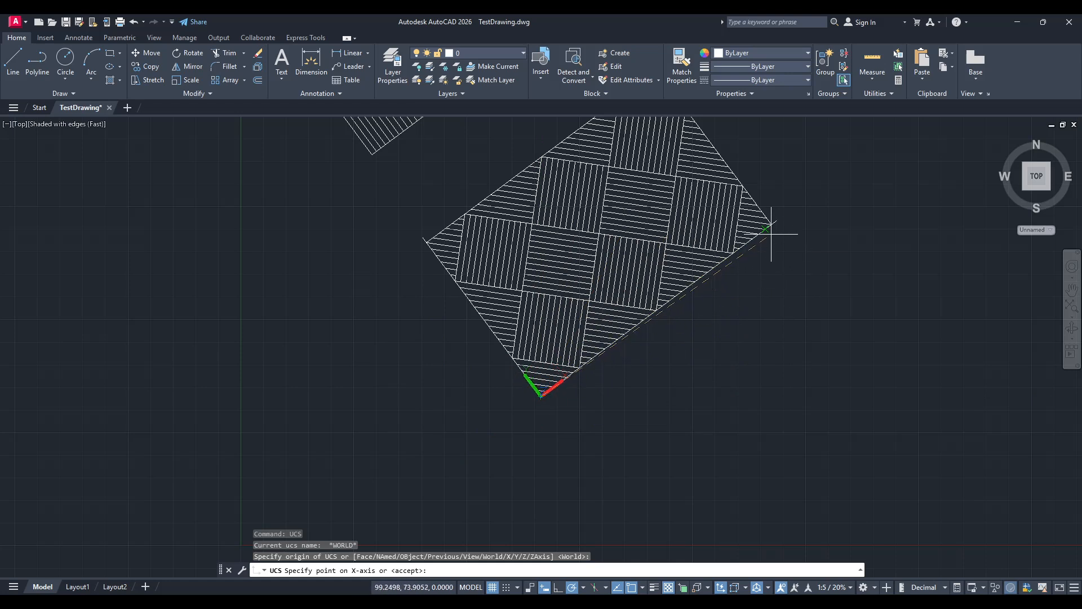
pyautogui.moveTo(769, 228)
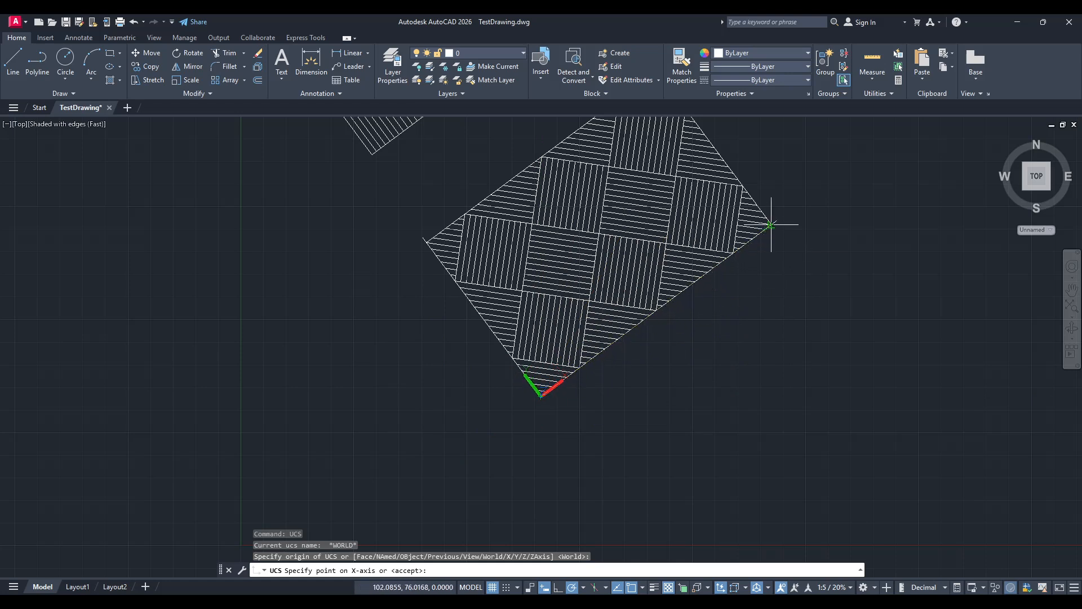
pyautogui.scroll(3)
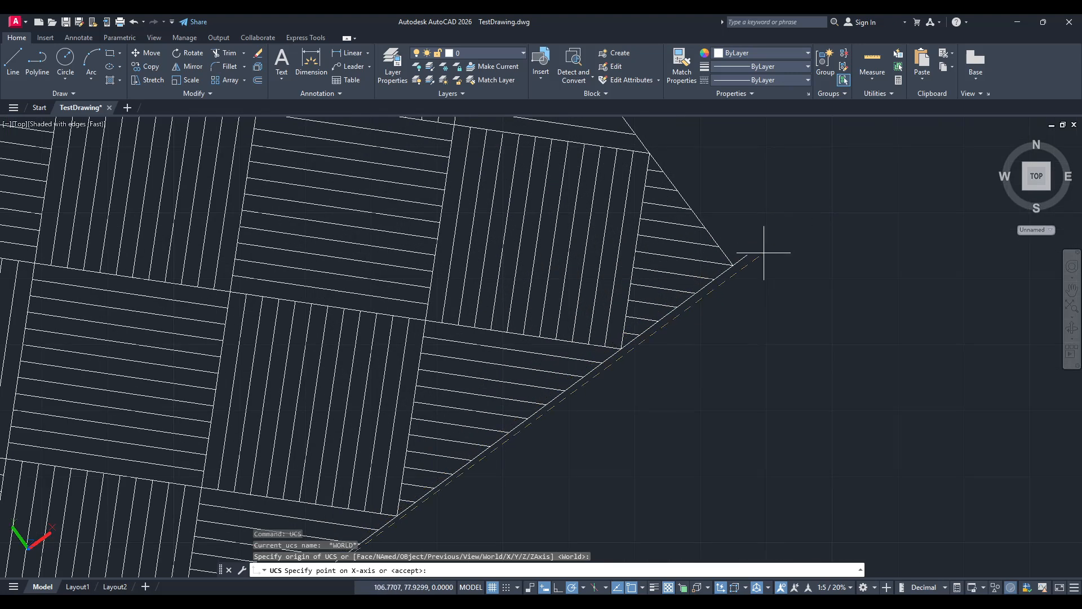
pyautogui.moveTo(745, 257)
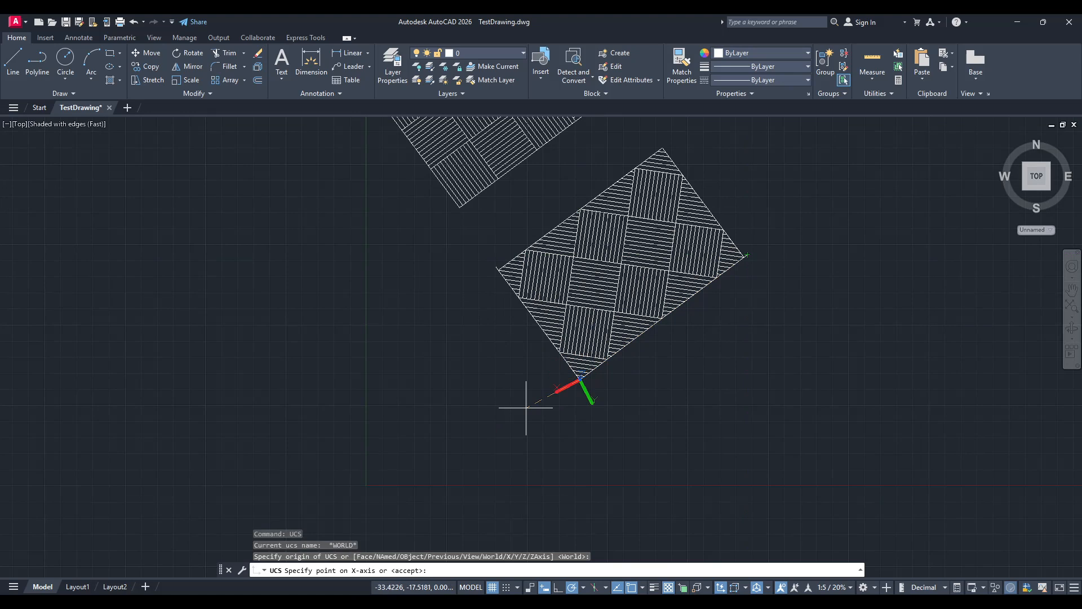
pyautogui.moveTo(598, 452)
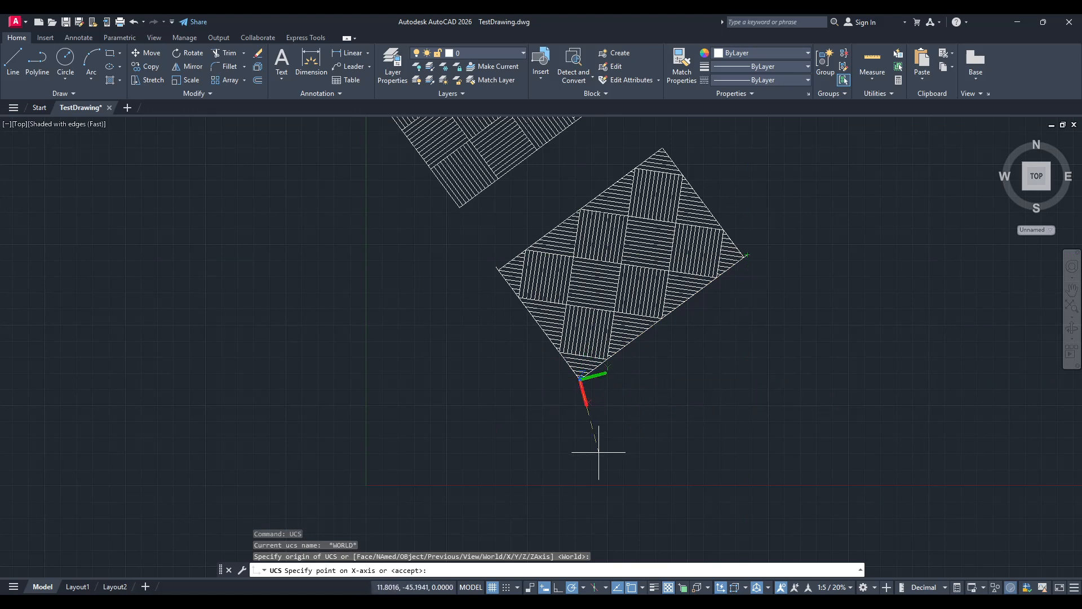
pyautogui.moveTo(807, 337)
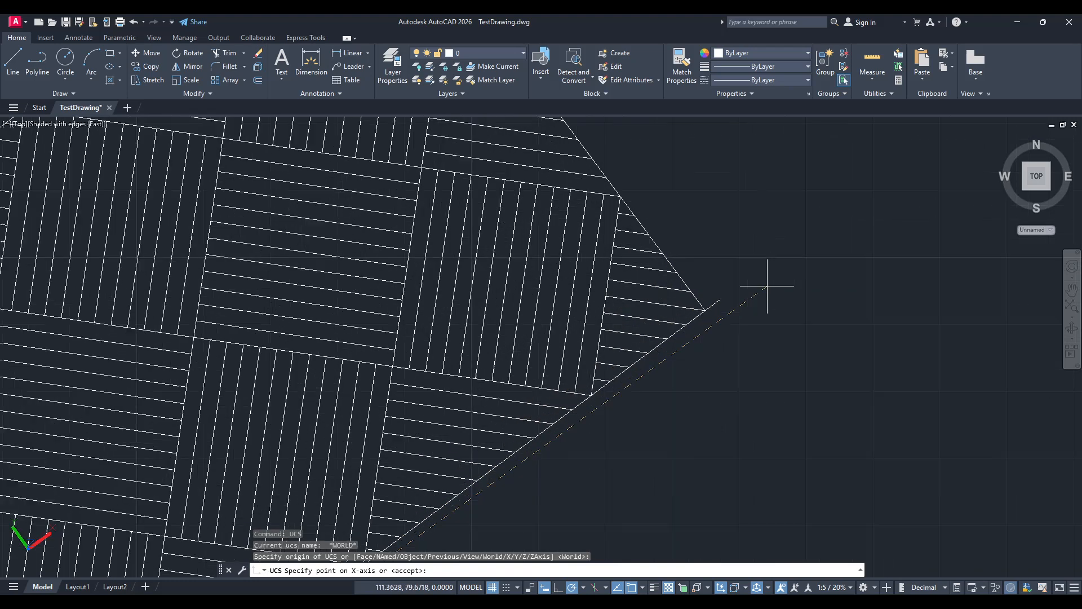
pyautogui.moveTo(720, 299)
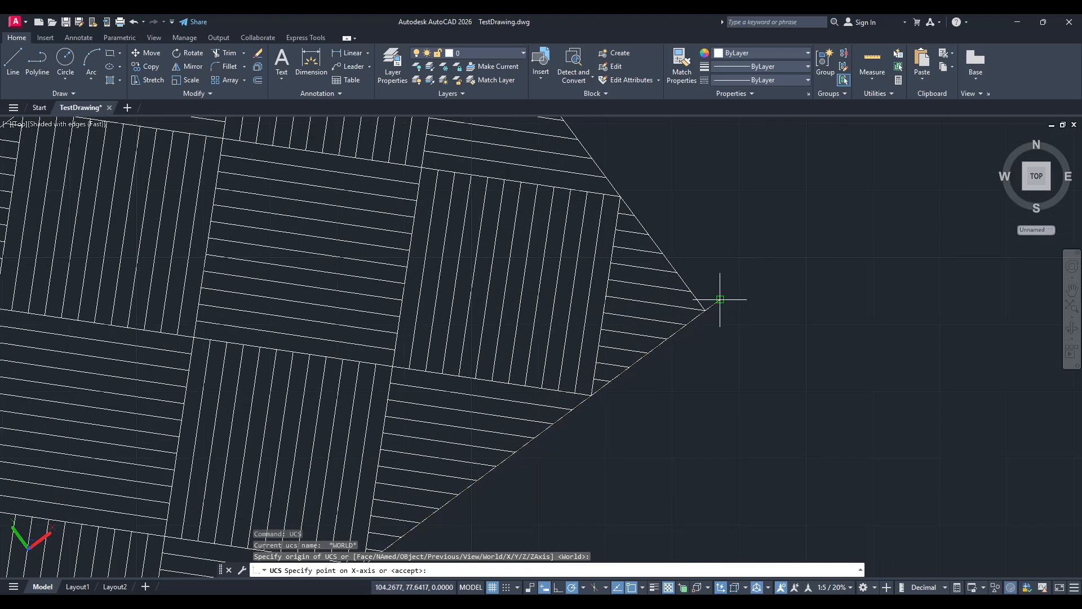
pyautogui.click(719, 299)
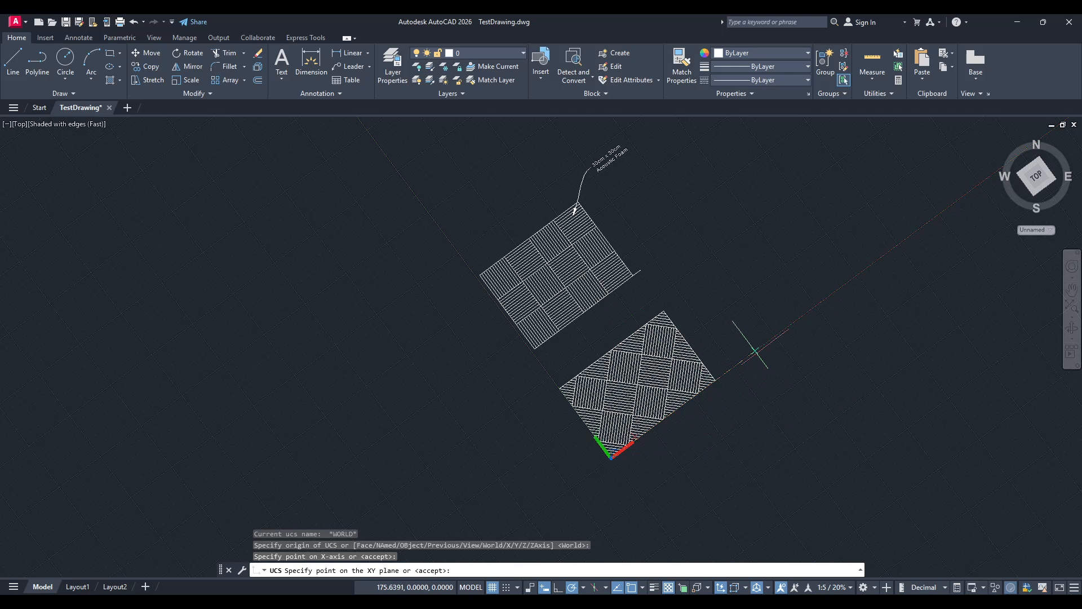
pyautogui.moveTo(800, 380)
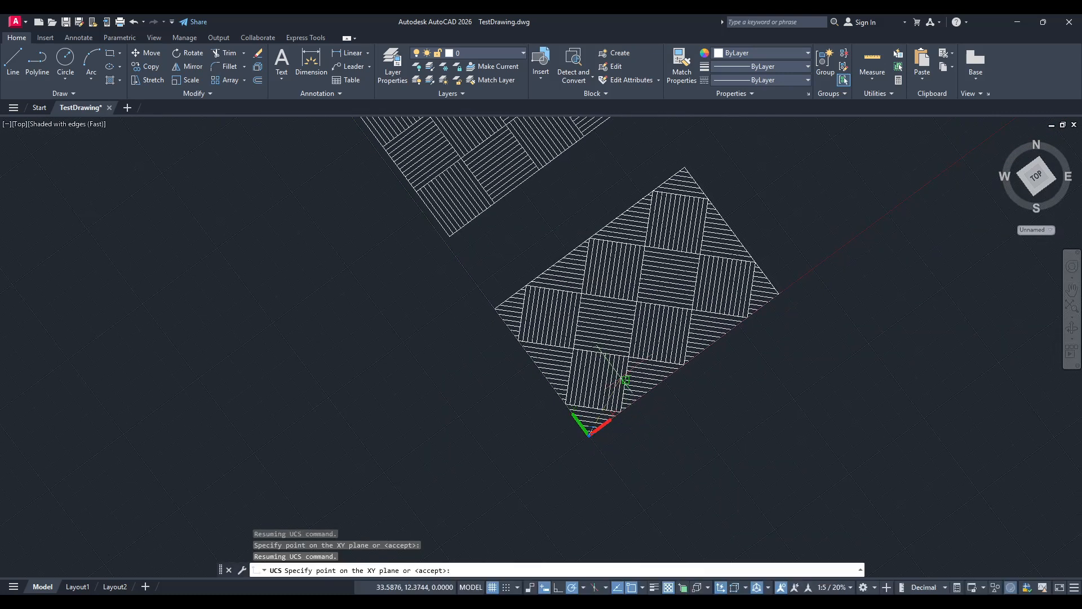
pyautogui.moveTo(483, 424)
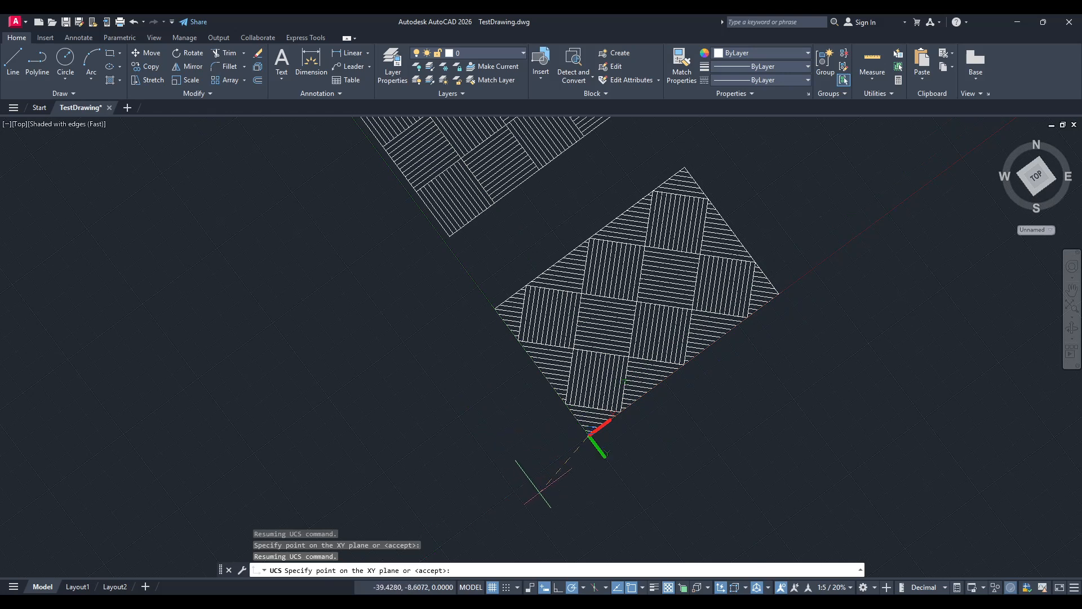
pyautogui.moveTo(538, 490)
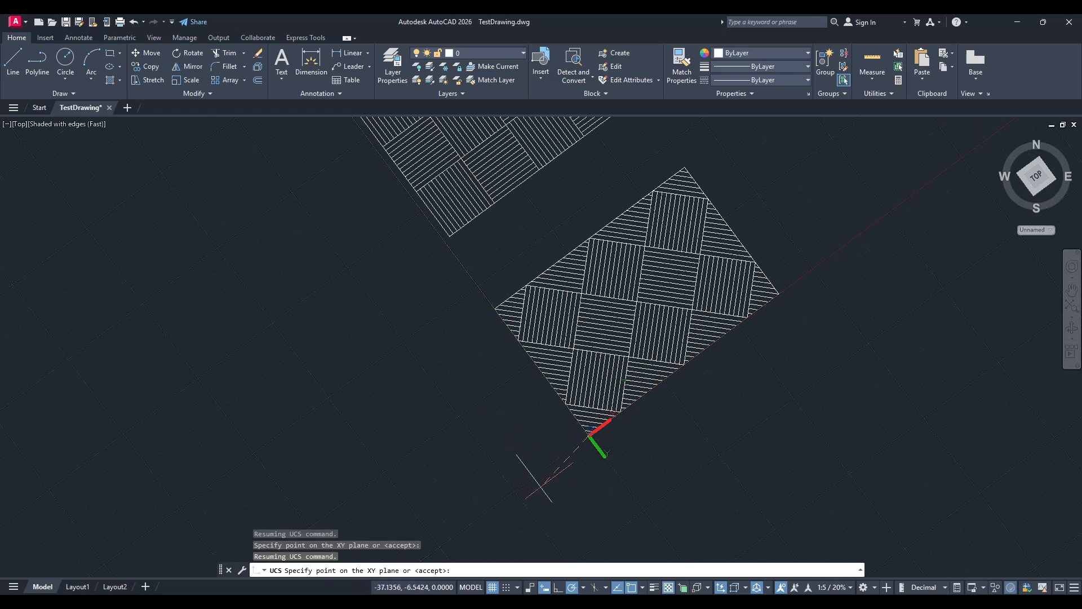
pyautogui.moveTo(528, 479)
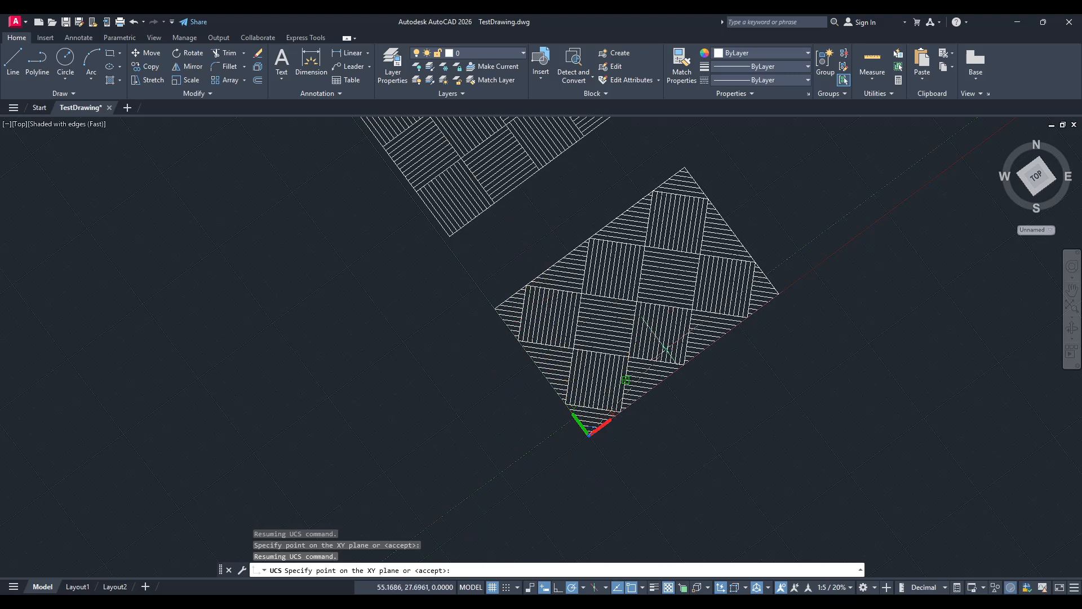
pyautogui.moveTo(606, 221)
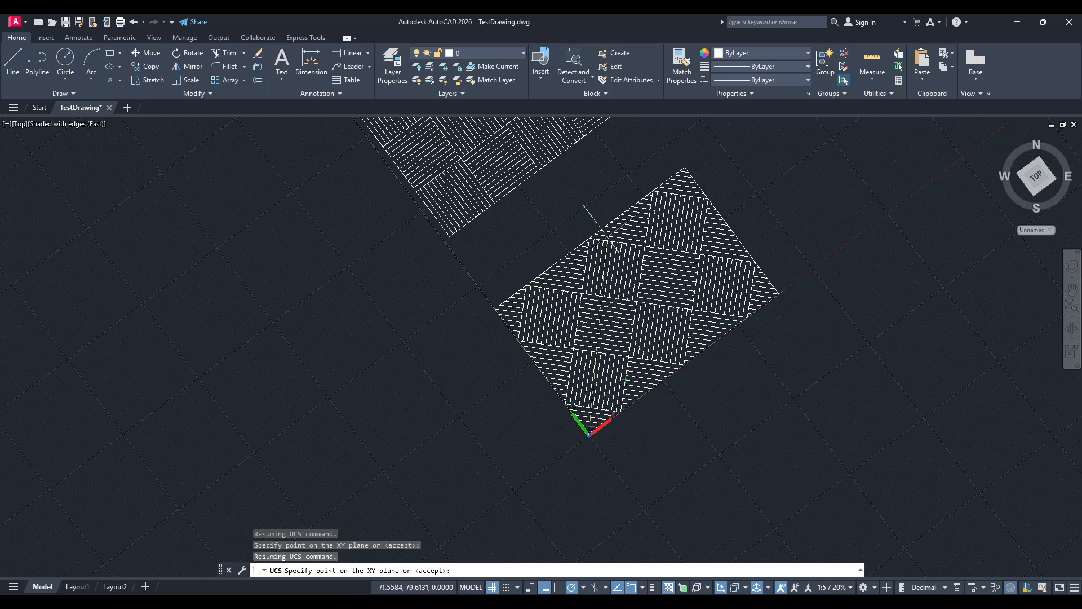
pyautogui.moveTo(530, 245)
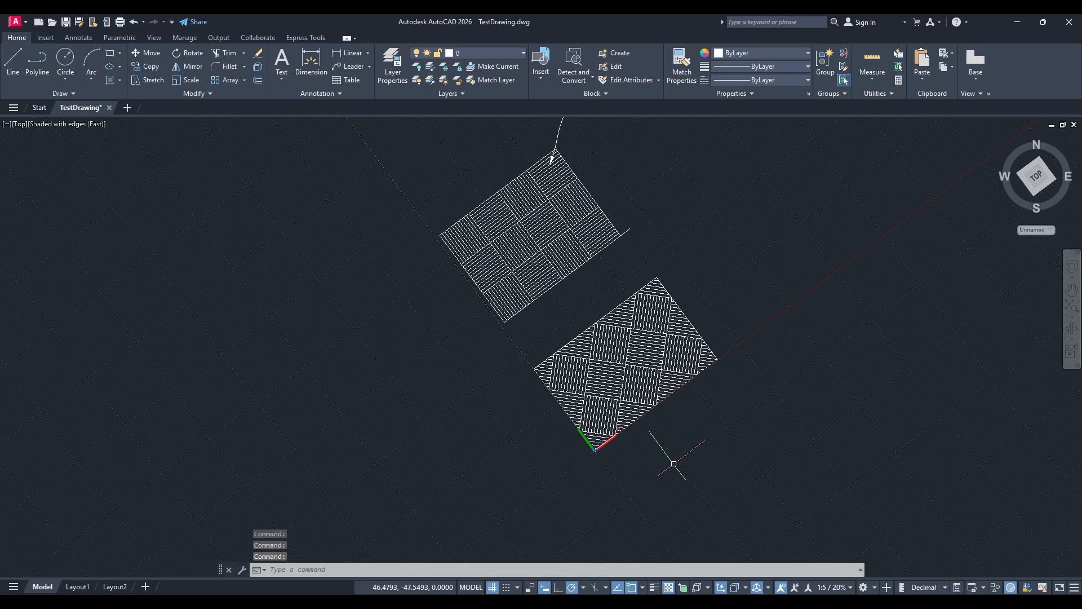
pyautogui.moveTo(683, 467)
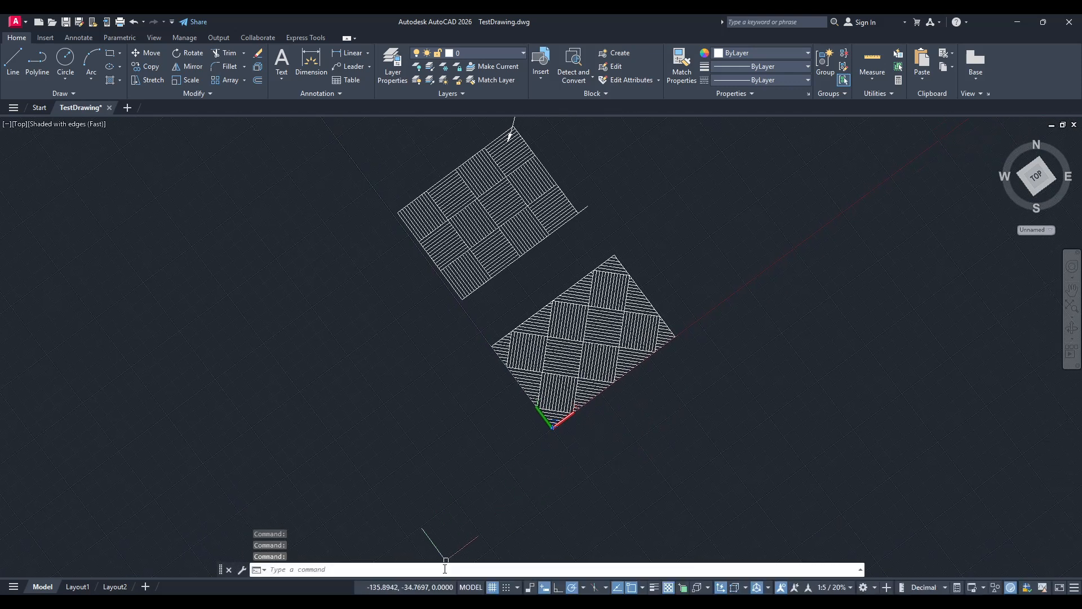
# Step: Run PLAN with the Current UCS option so both foam tile hatches sit square to the axes
pyautogui.write('pla')
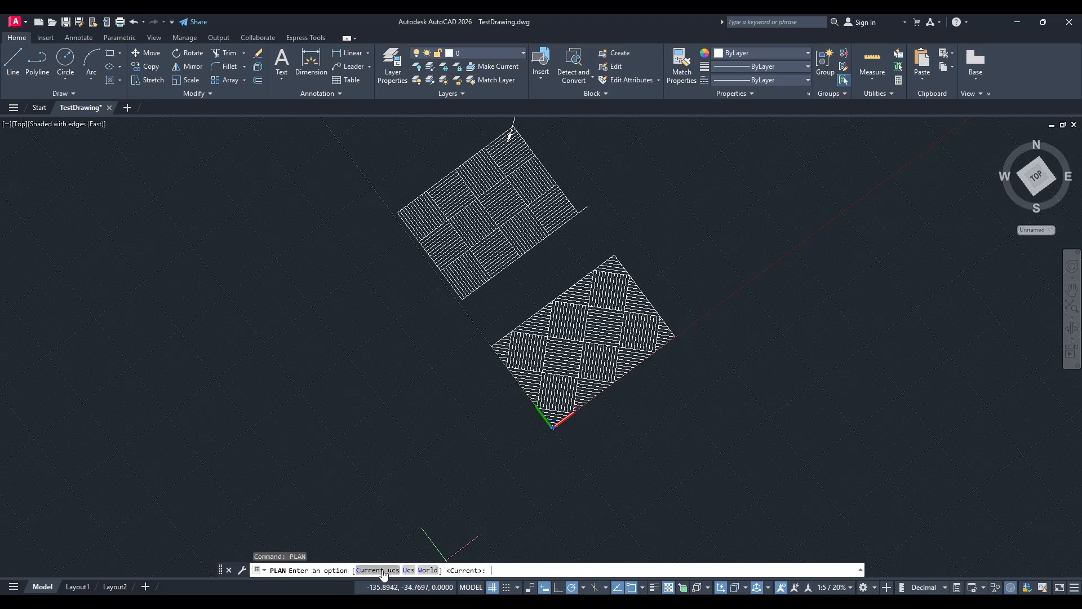
pyautogui.write('c')
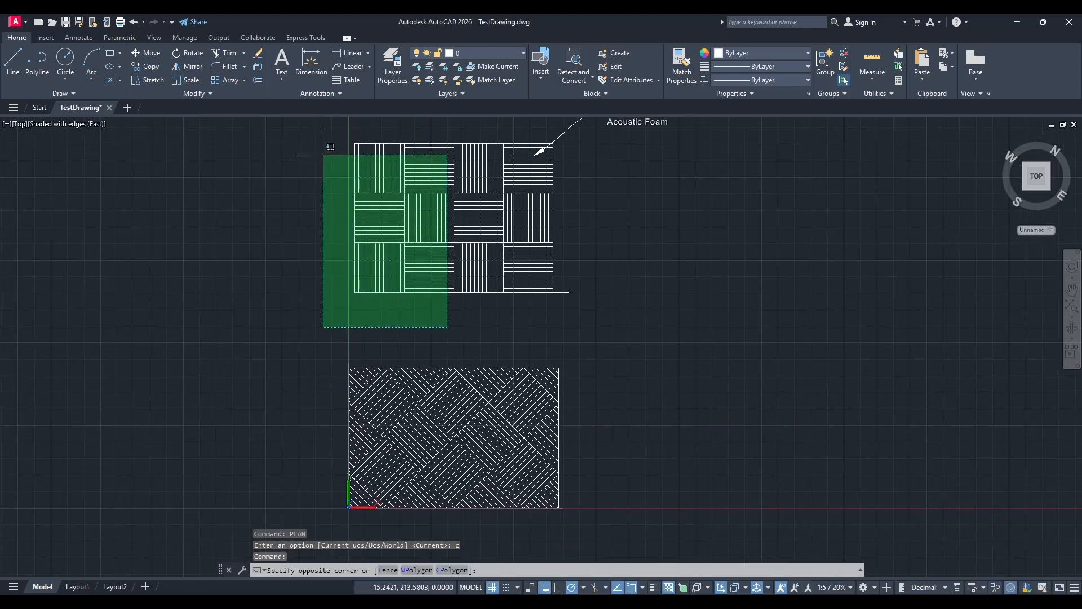
pyautogui.press('Escape')
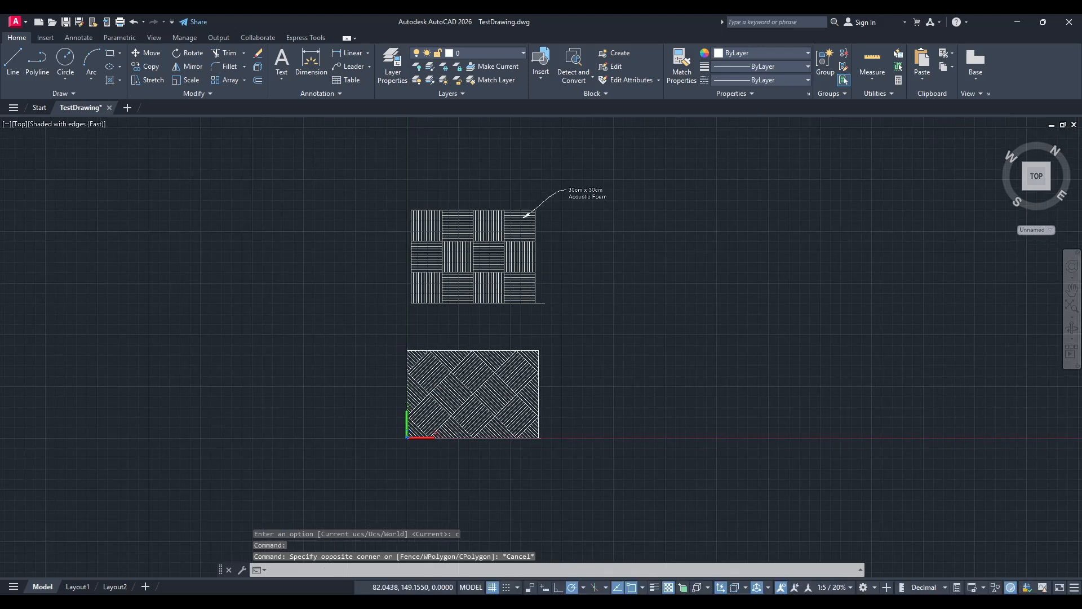
pyautogui.click(477, 255)
pyautogui.write('m')
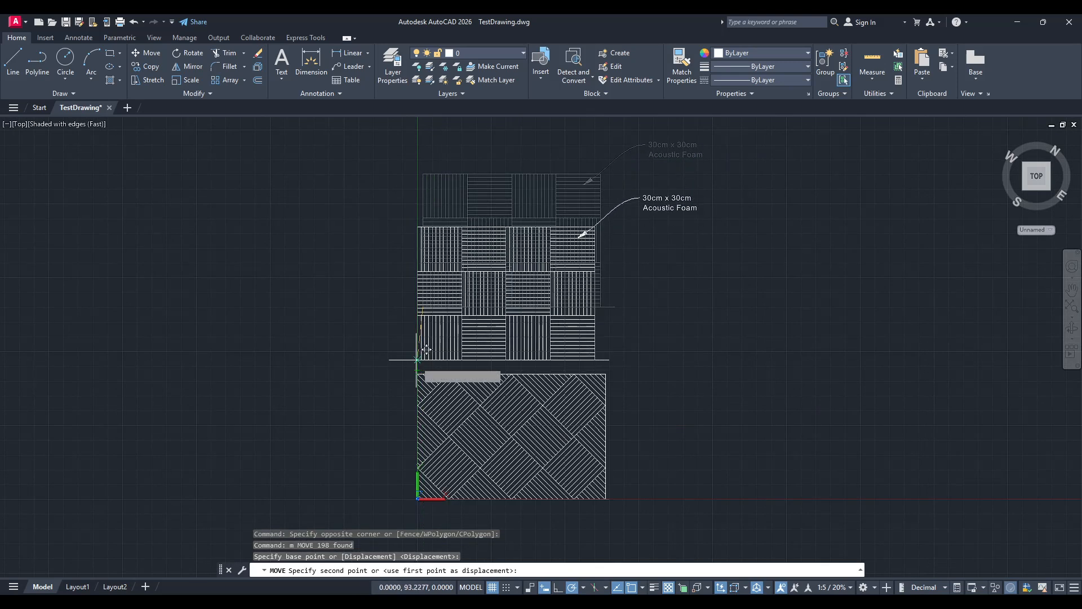
pyautogui.moveTo(424, 298)
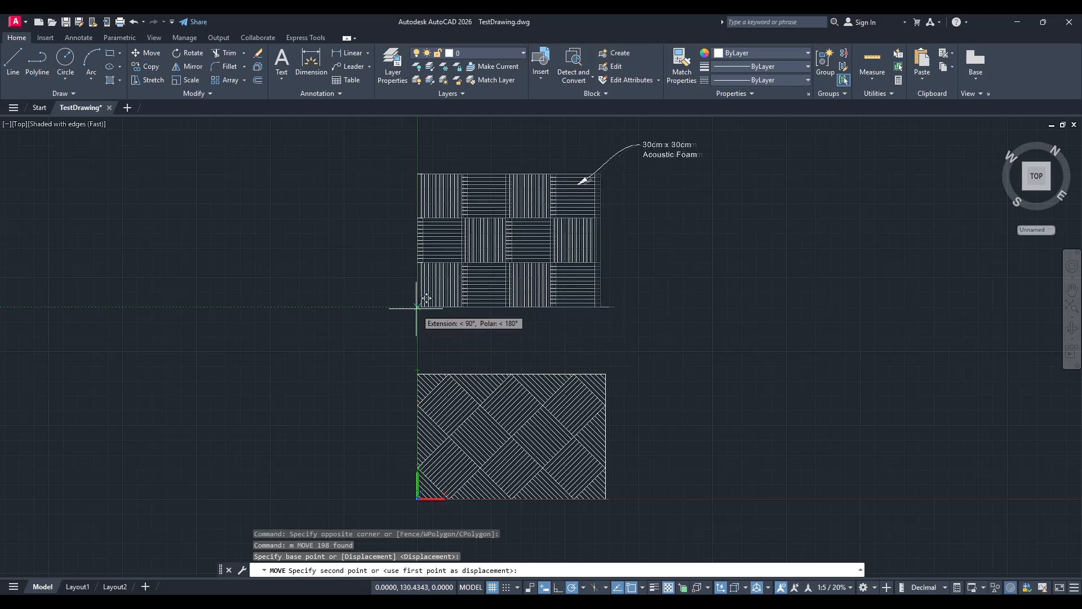
pyautogui.press('Escape')
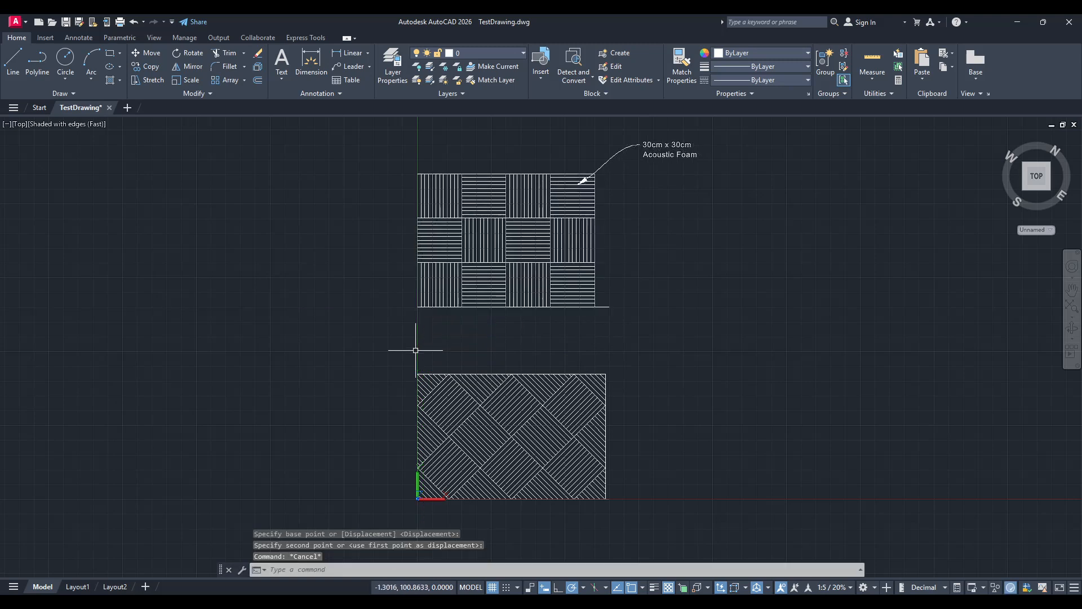